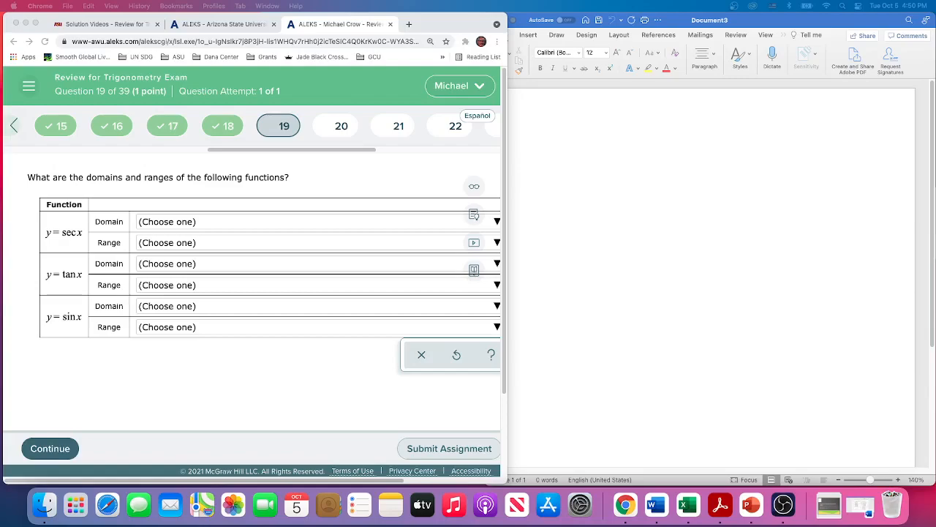
pyautogui.moveTo(530, 260)
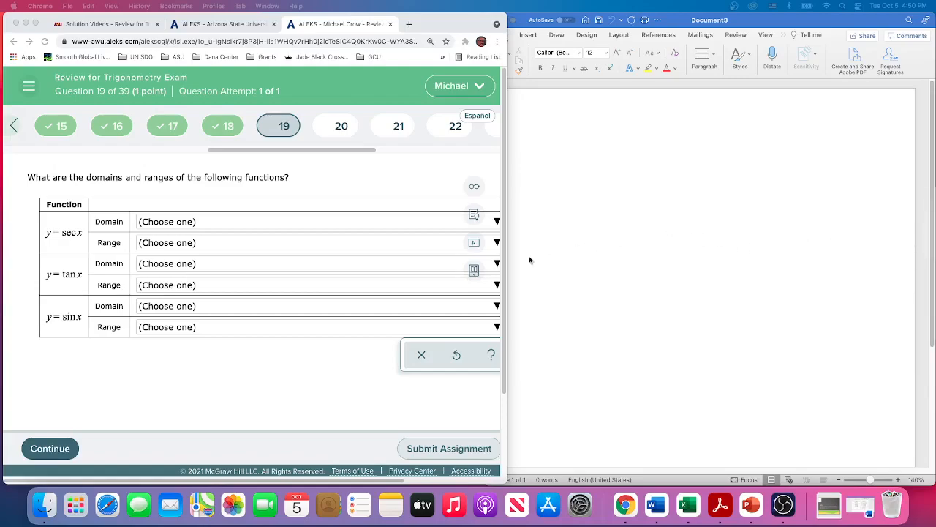
pyautogui.moveTo(66, 265)
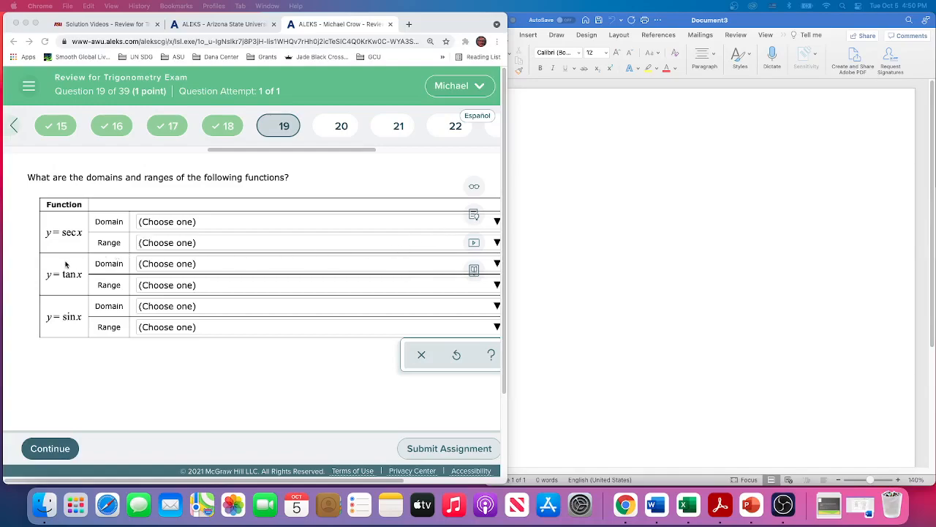
pyautogui.moveTo(53, 340)
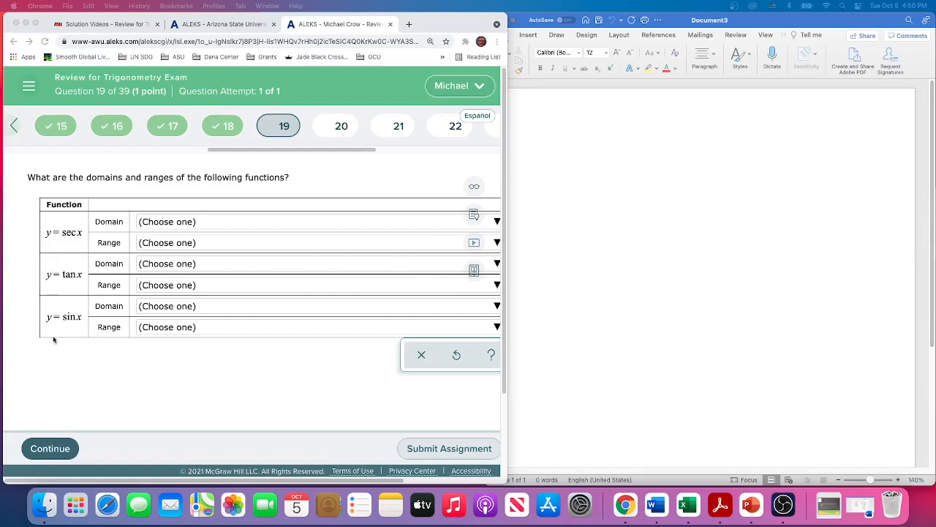
pyautogui.moveTo(65, 338)
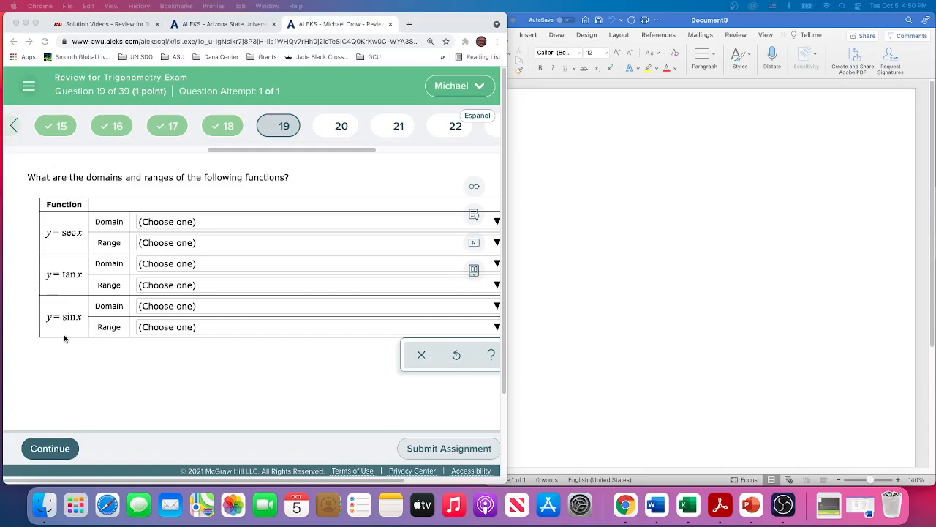
pyautogui.moveTo(67, 336)
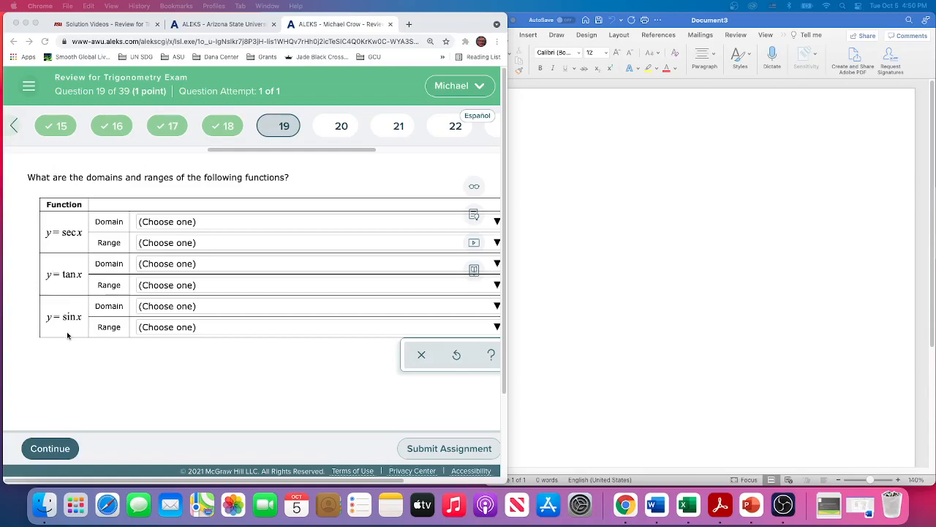
pyautogui.moveTo(80, 303)
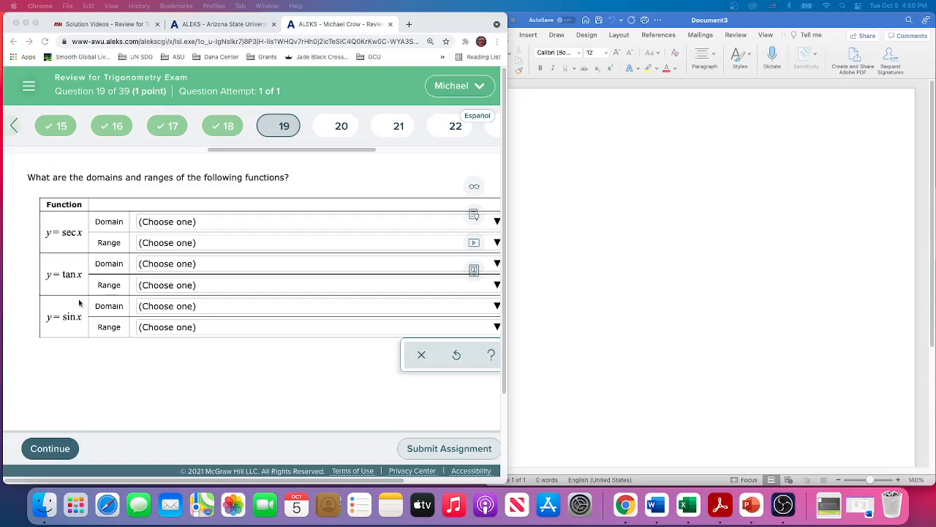
pyautogui.moveTo(397, 264)
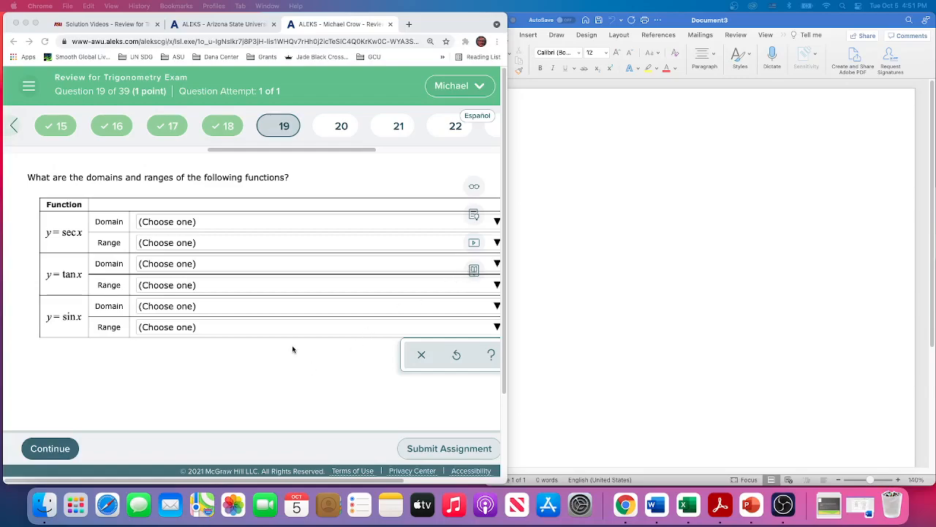
pyautogui.moveTo(298, 358)
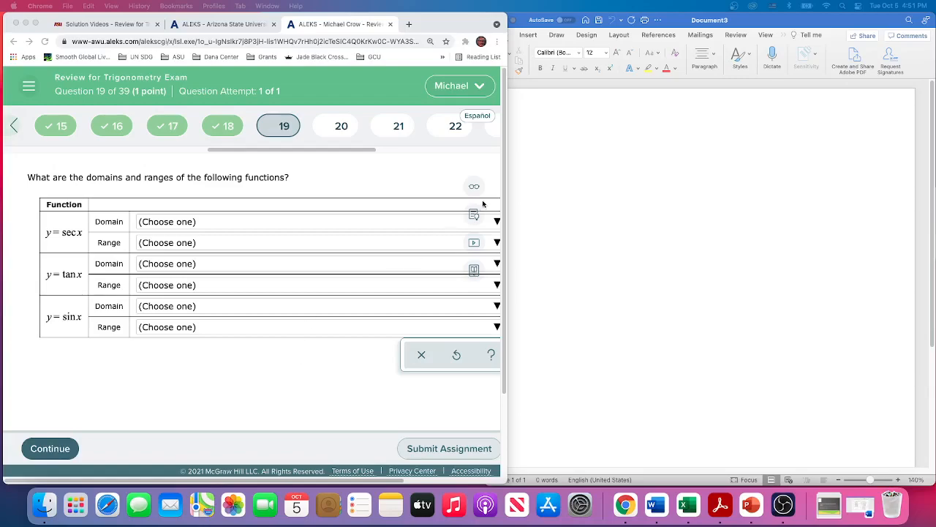
pyautogui.moveTo(311, 251)
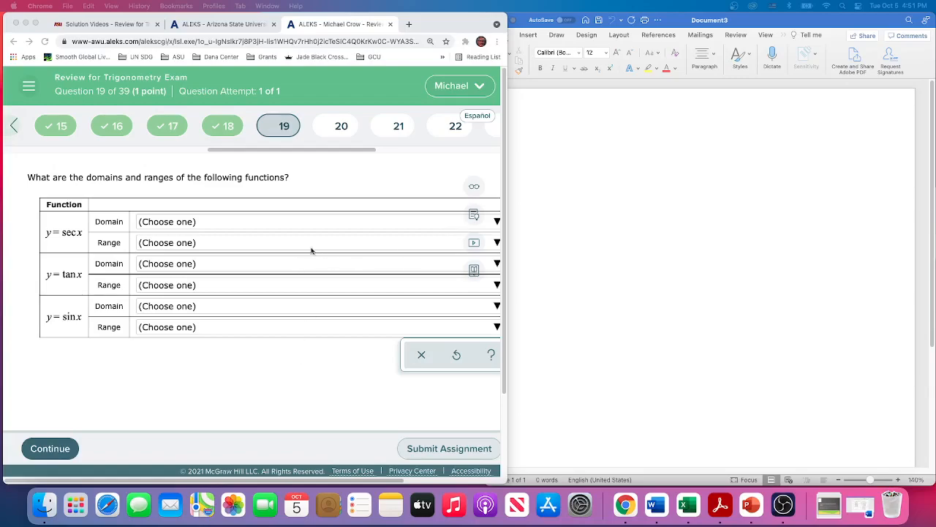
pyautogui.moveTo(77, 245)
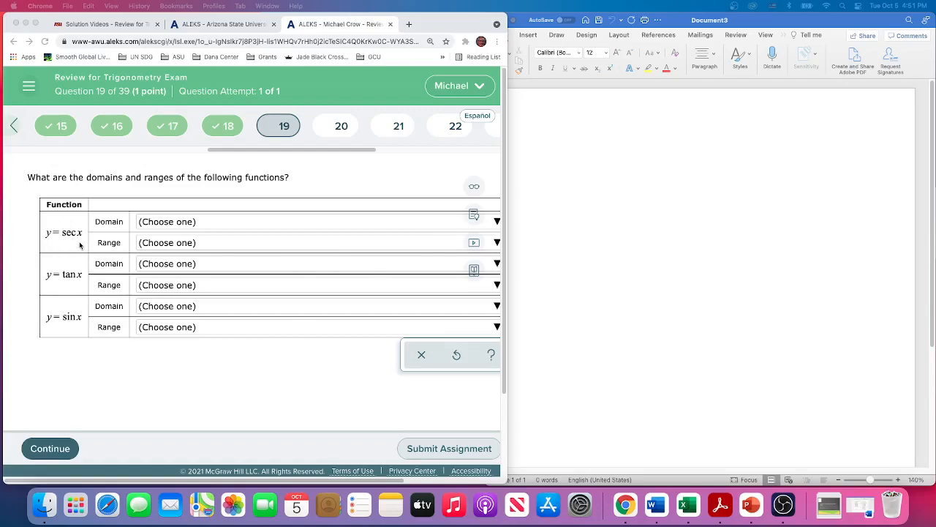
pyautogui.moveTo(61, 333)
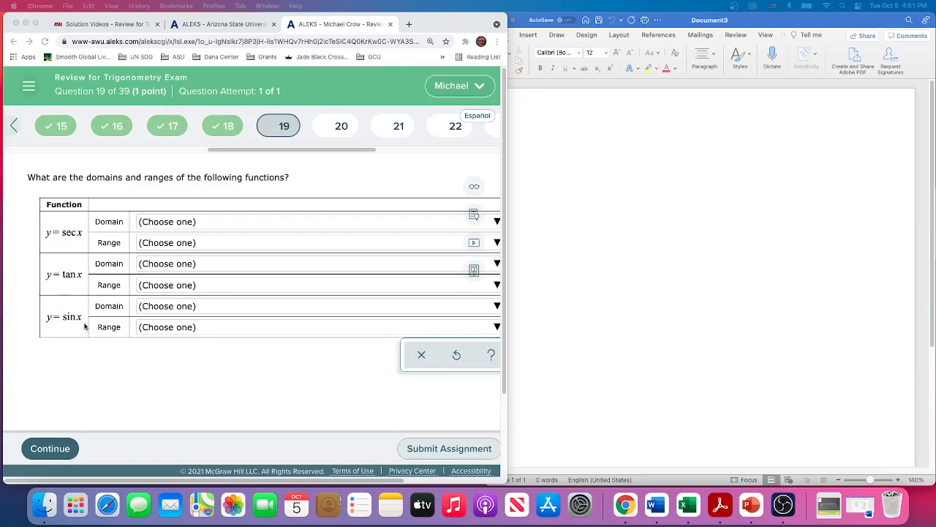
pyautogui.moveTo(53, 290)
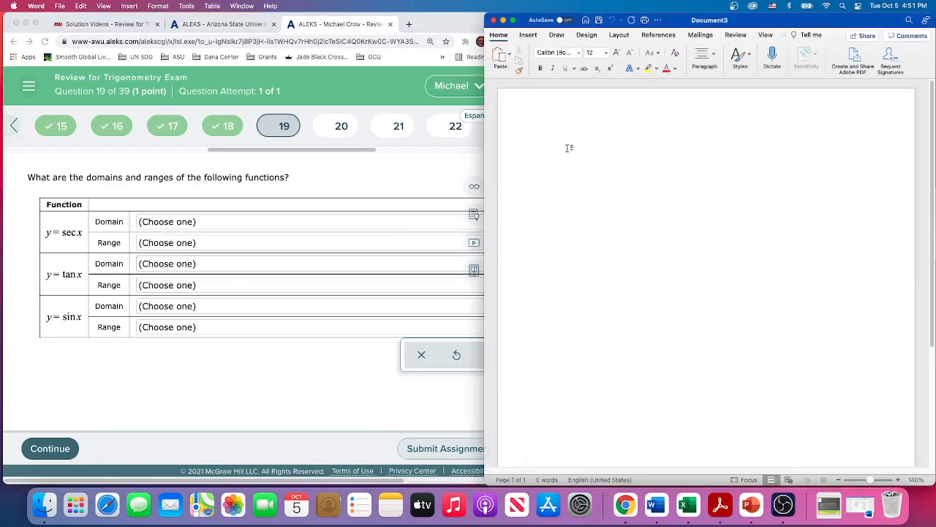
# - Draw x and y axes in blue ink in Word
pyautogui.click(557, 34)
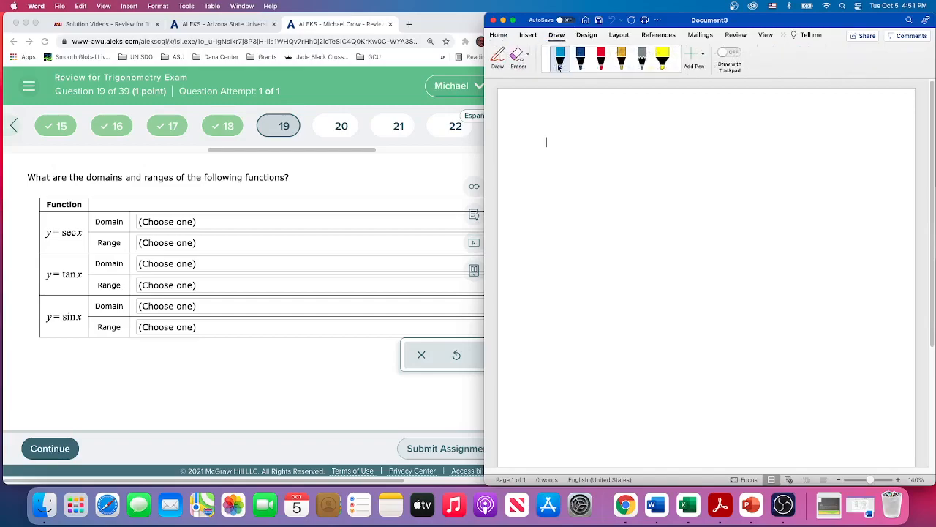
pyautogui.click(581, 58)
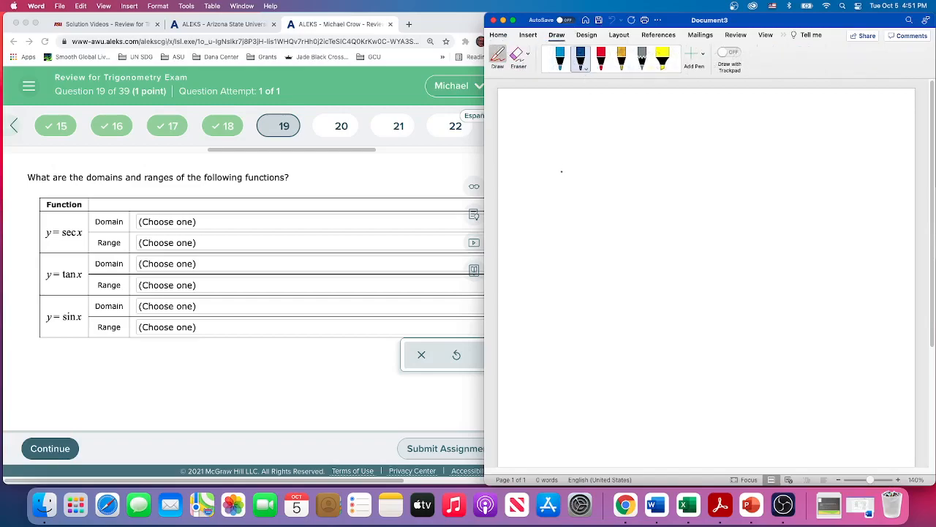
pyautogui.moveTo(560, 174); pyautogui.dragTo(827, 173)
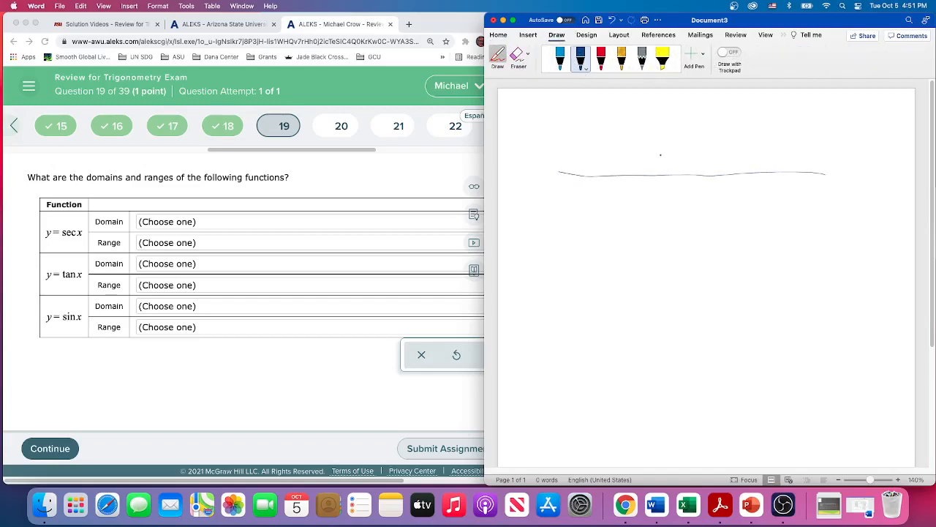
pyautogui.moveTo(635, 130); pyautogui.dragTo(615, 234)
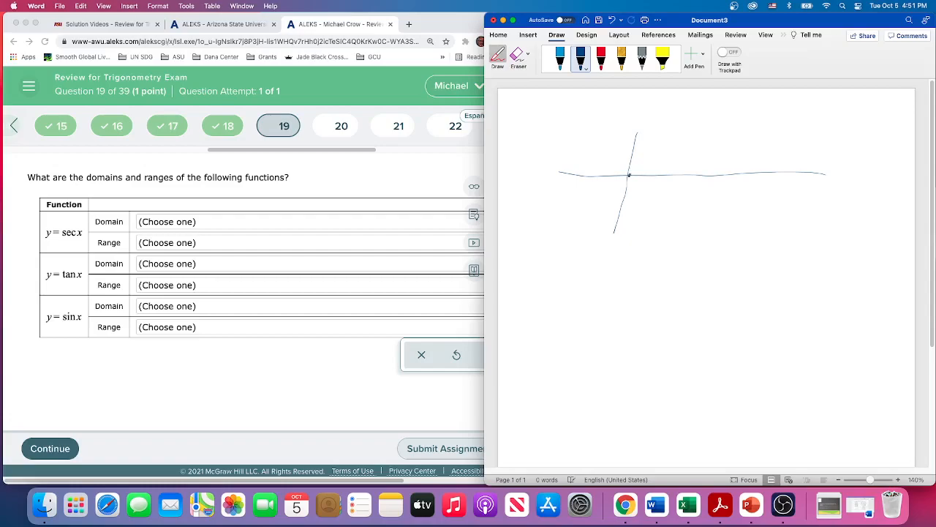
# - Sketch one sine wave across the axes and label it 'sin x'
pyautogui.moveTo(627, 175); pyautogui.dragTo(646, 155)
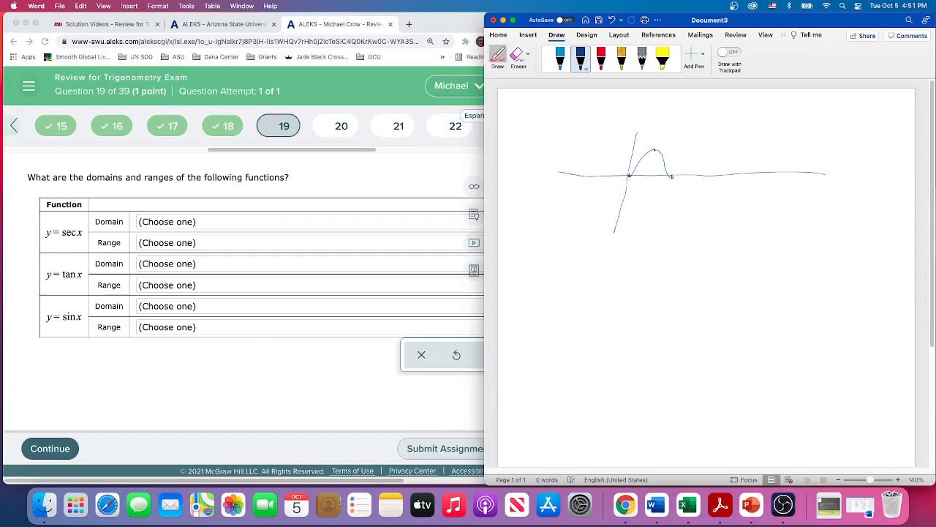
pyautogui.moveTo(672, 174); pyautogui.dragTo(677, 192)
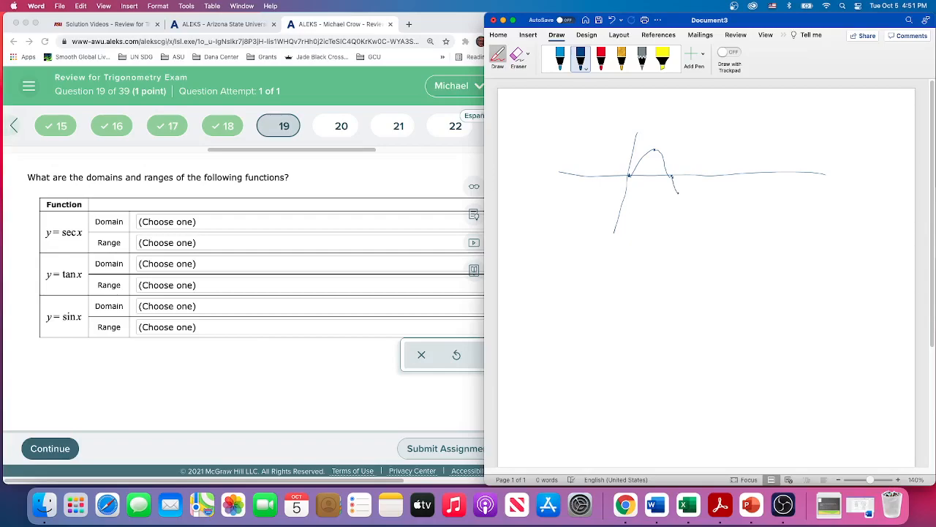
pyautogui.moveTo(673, 181); pyautogui.dragTo(692, 205)
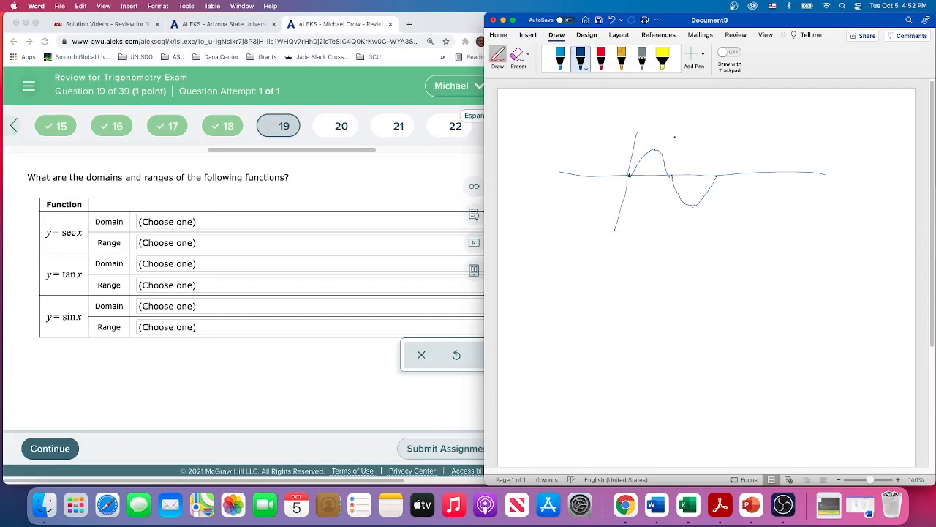
pyautogui.moveTo(651, 132); pyautogui.dragTo(673, 128)
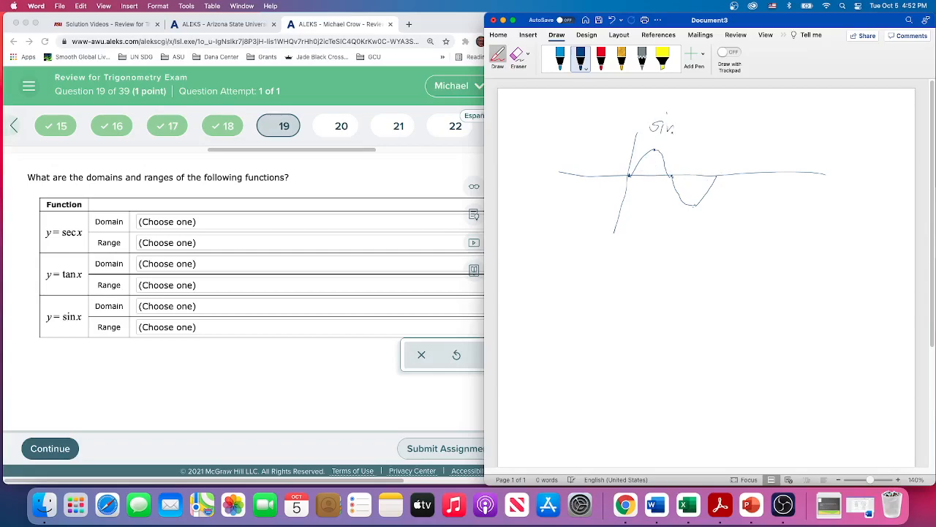
pyautogui.moveTo(684, 139); pyautogui.dragTo(695, 124)
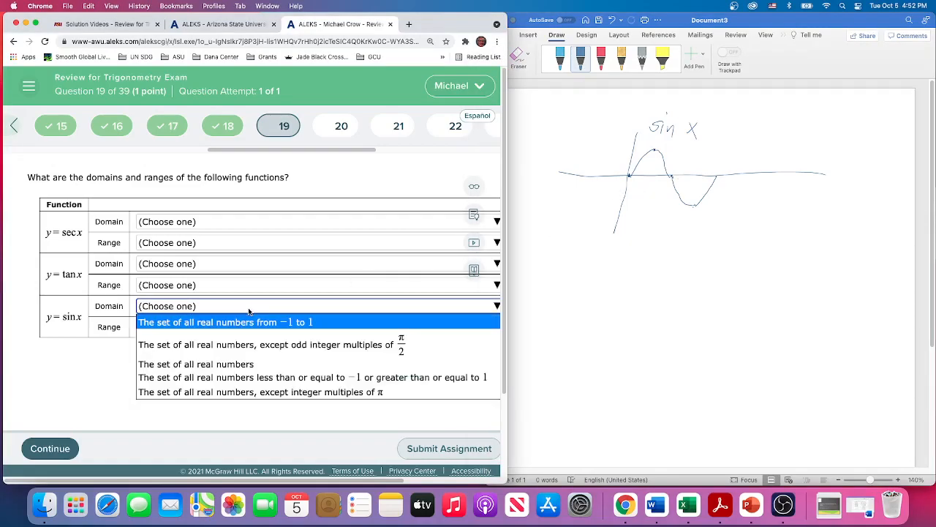
# - Choose 'The set of all real numbers' as the sin x domain
pyautogui.click(196, 364)
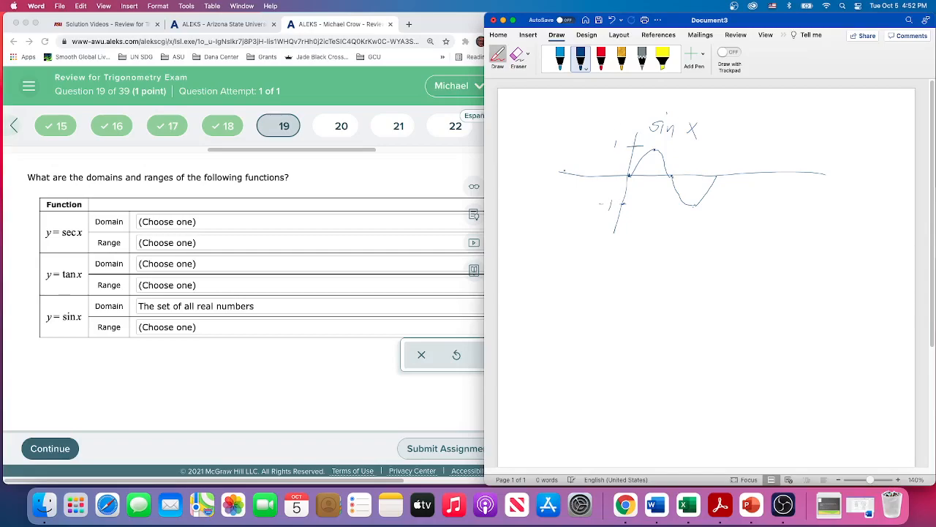
pyautogui.moveTo(720, 504)
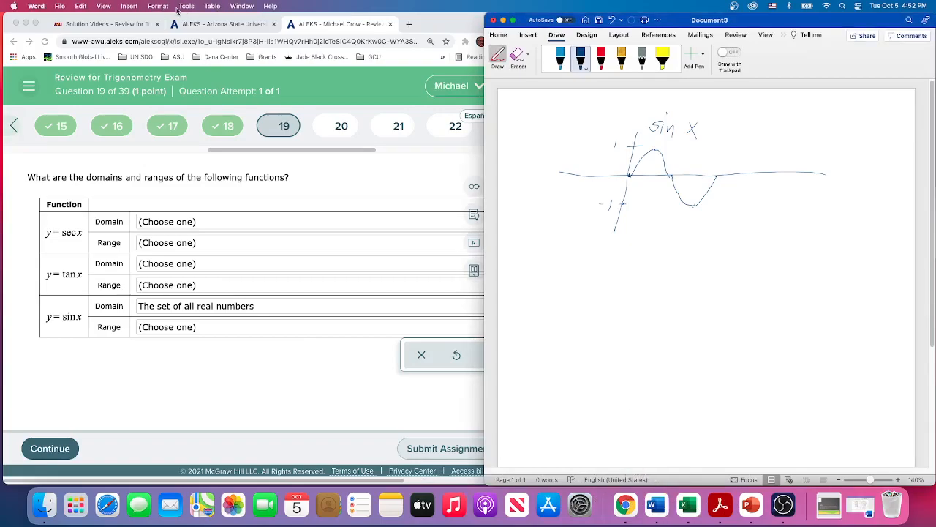
# - Bring up the Trig Exam Formulas-lc document from Word's Window menu
pyautogui.click(104, 5)
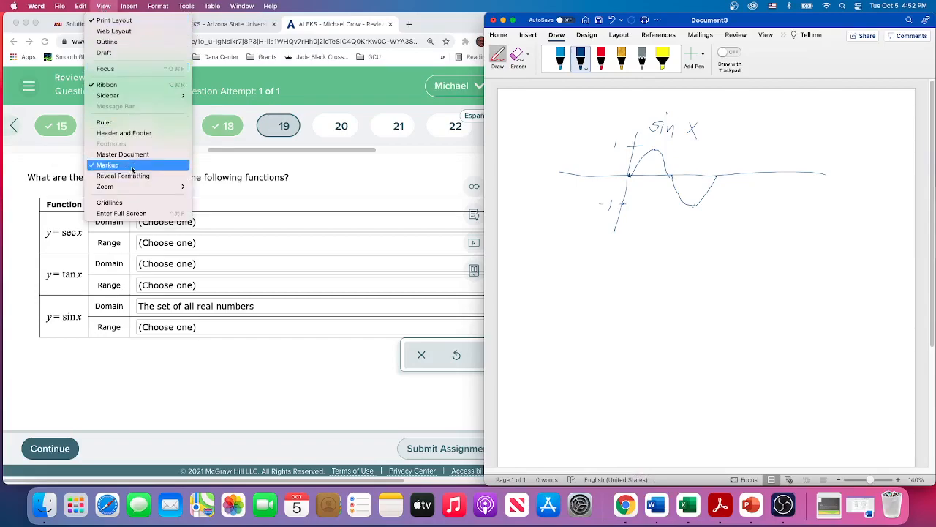
pyautogui.moveTo(121, 213)
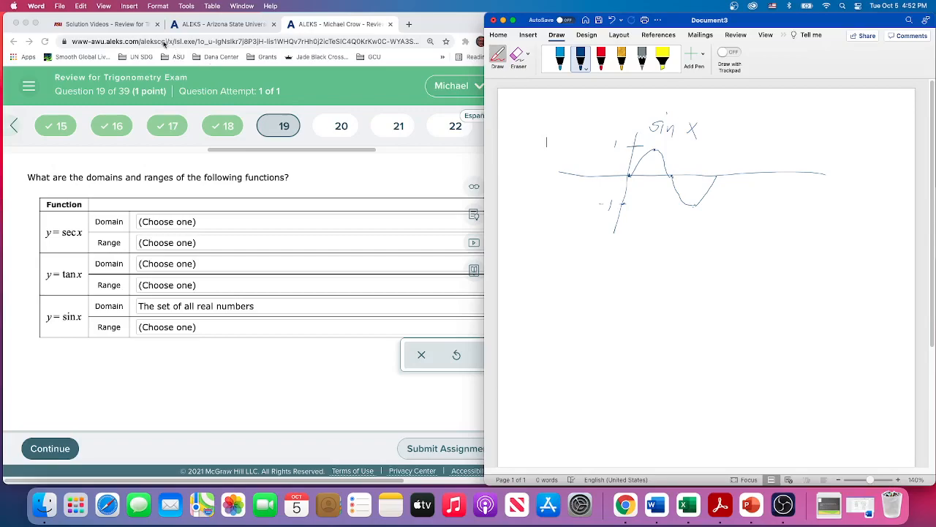
pyautogui.click(242, 6)
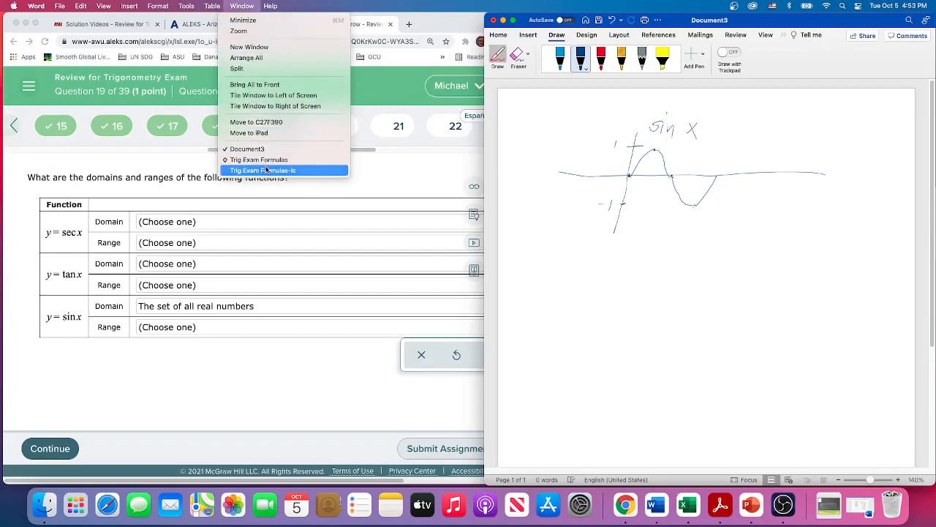
pyautogui.click(262, 170)
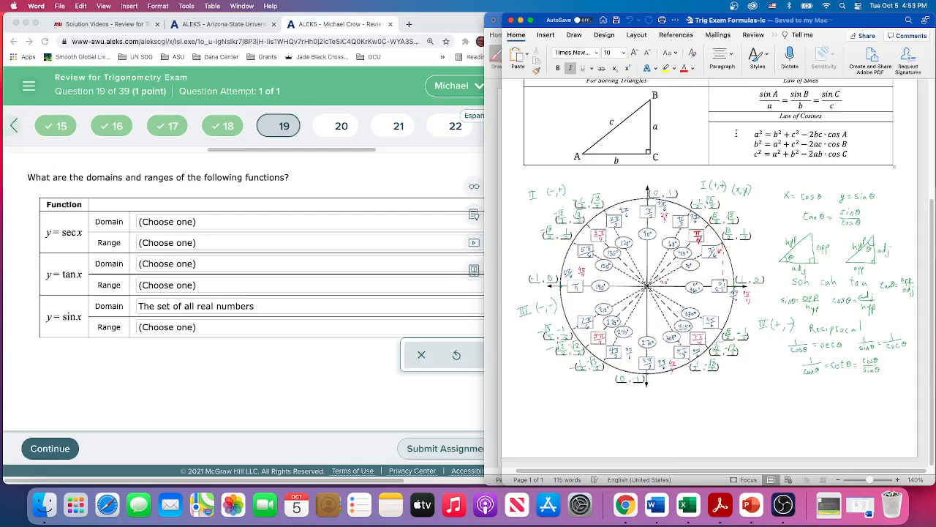
pyautogui.moveTo(731, 329)
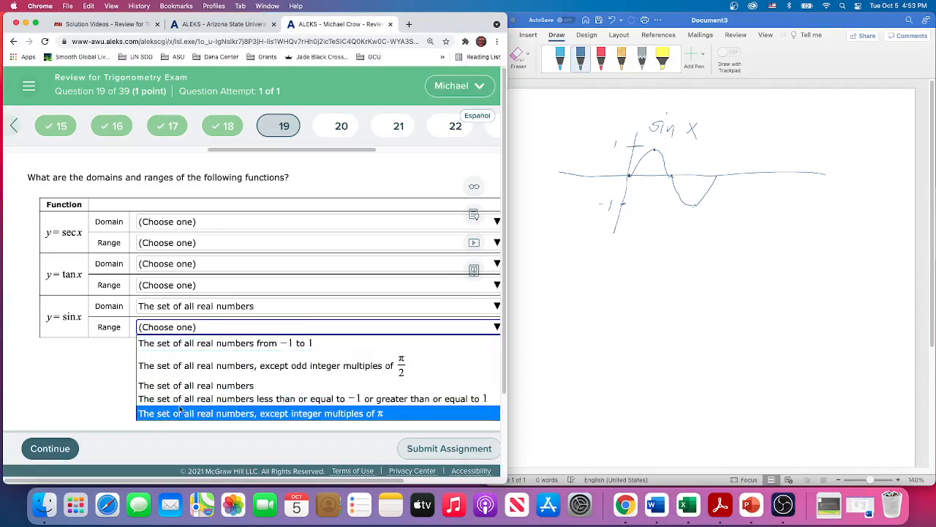
pyautogui.moveTo(317, 398)
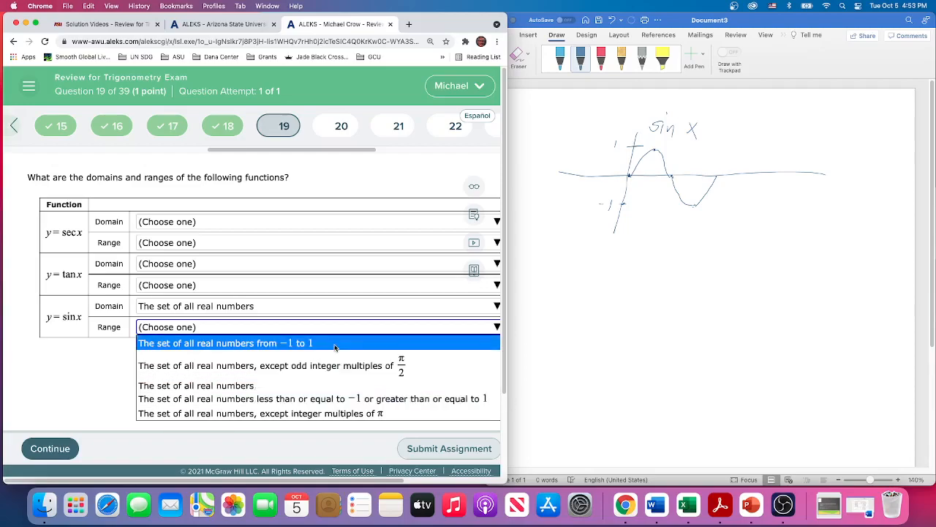
# - Choose 'The set of all real numbers from −1 to 1' as the sin x range
pyautogui.click(224, 343)
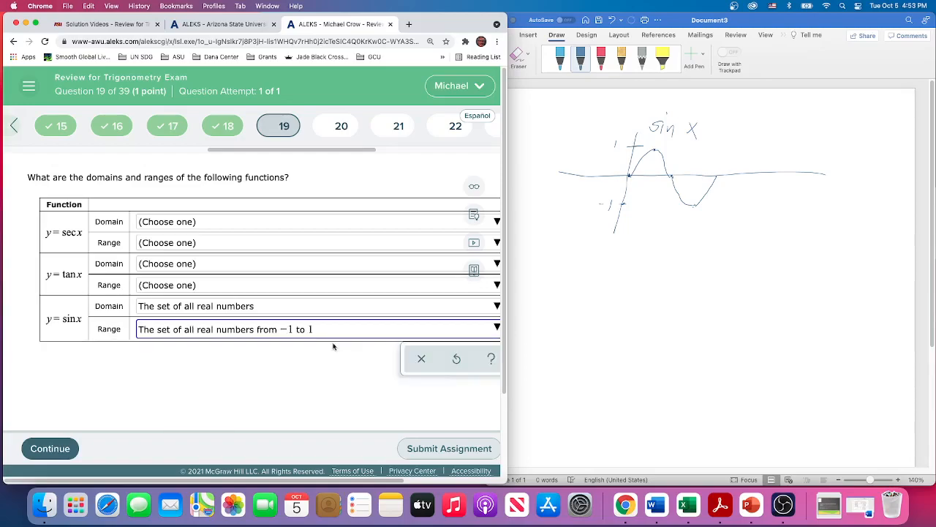
pyautogui.moveTo(551, 290)
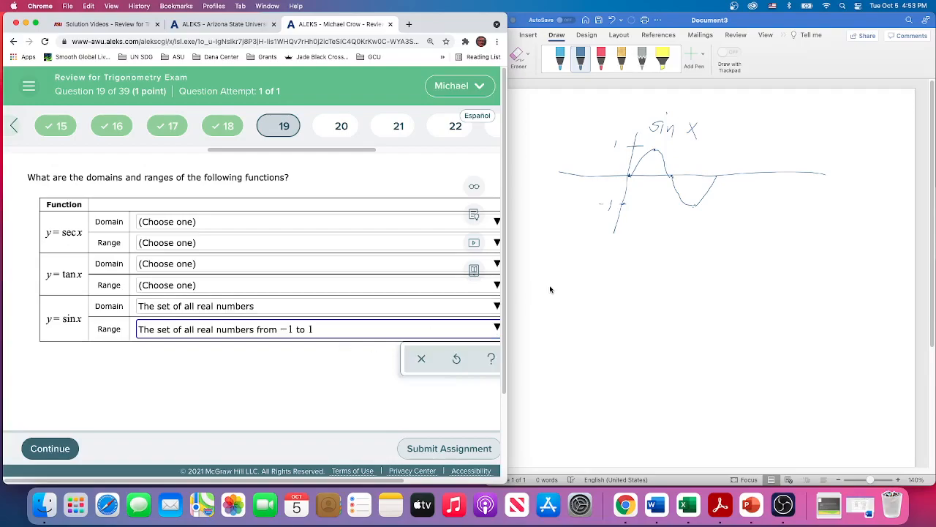
pyautogui.moveTo(47, 284)
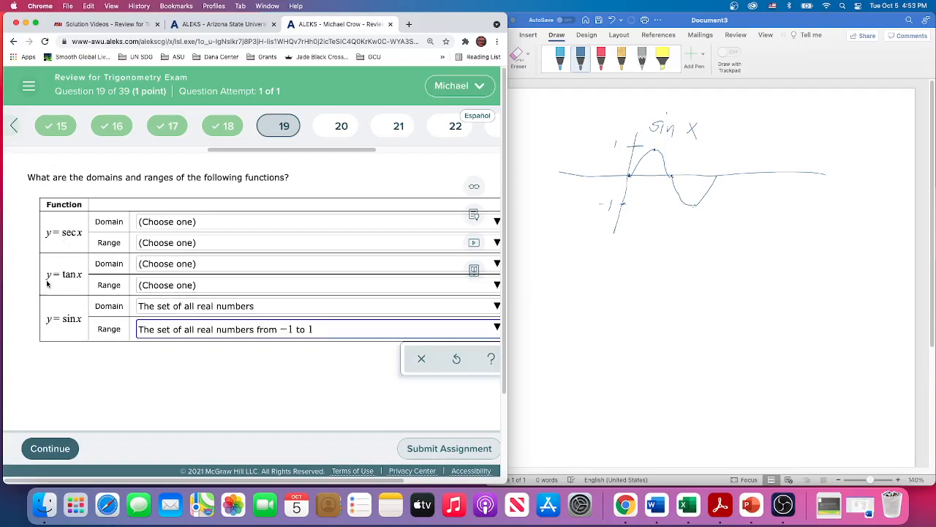
pyautogui.moveTo(575, 348)
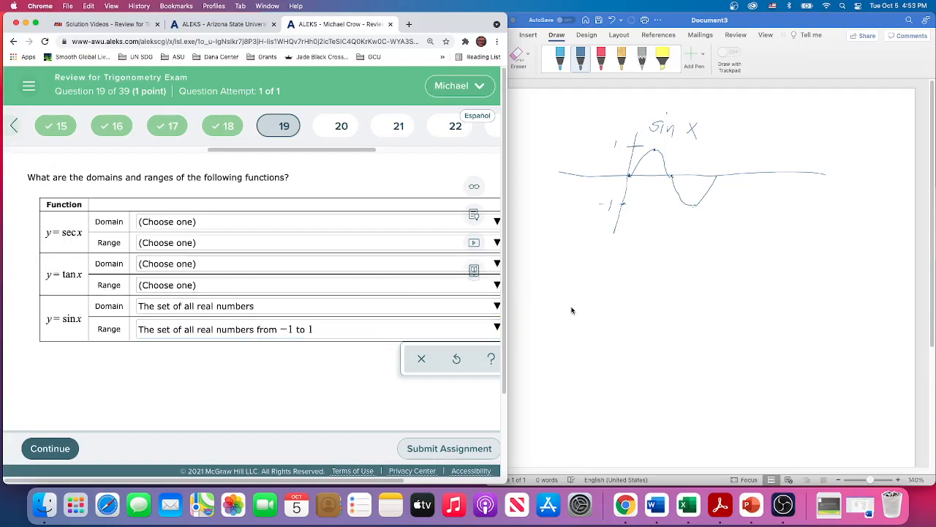
pyautogui.moveTo(580, 276)
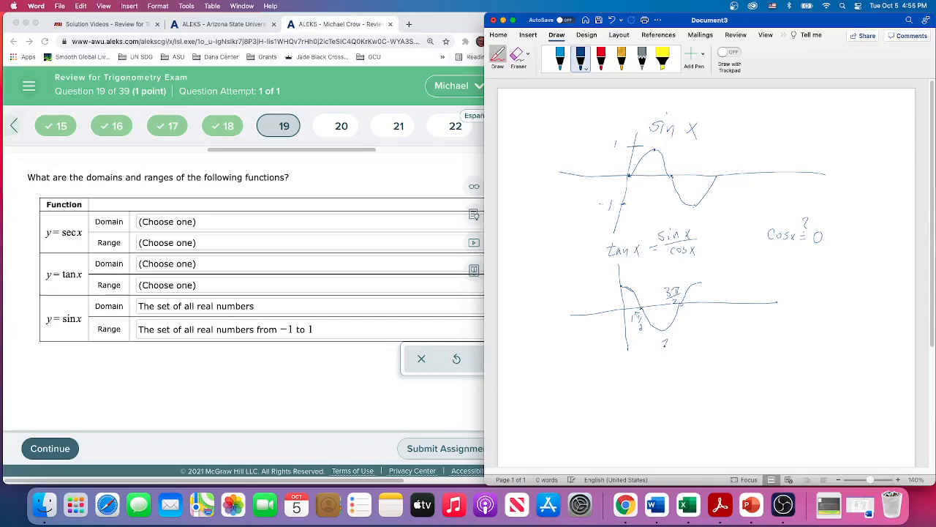
# - Write 2π/2 = π beneath the cosine curve sketch
pyautogui.moveTo(662, 348); pyautogui.dragTo(677, 346)
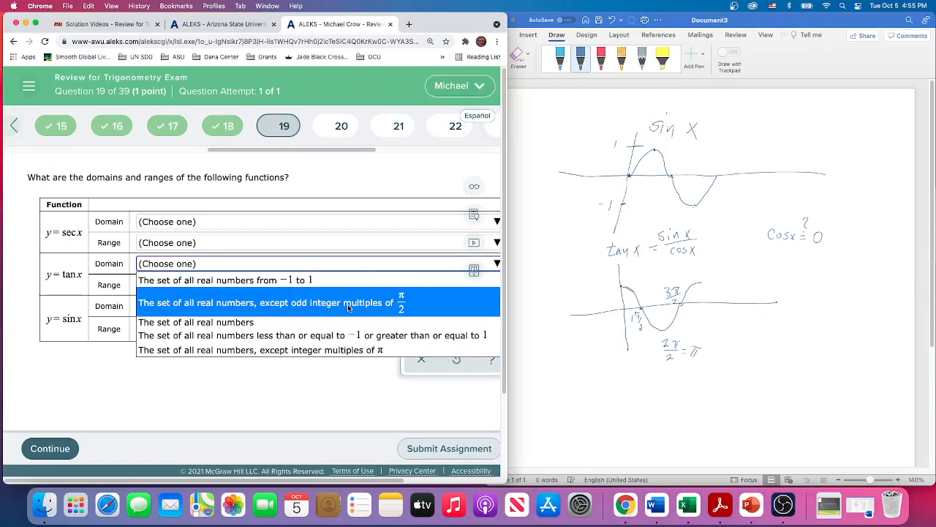
pyautogui.moveTo(328, 335)
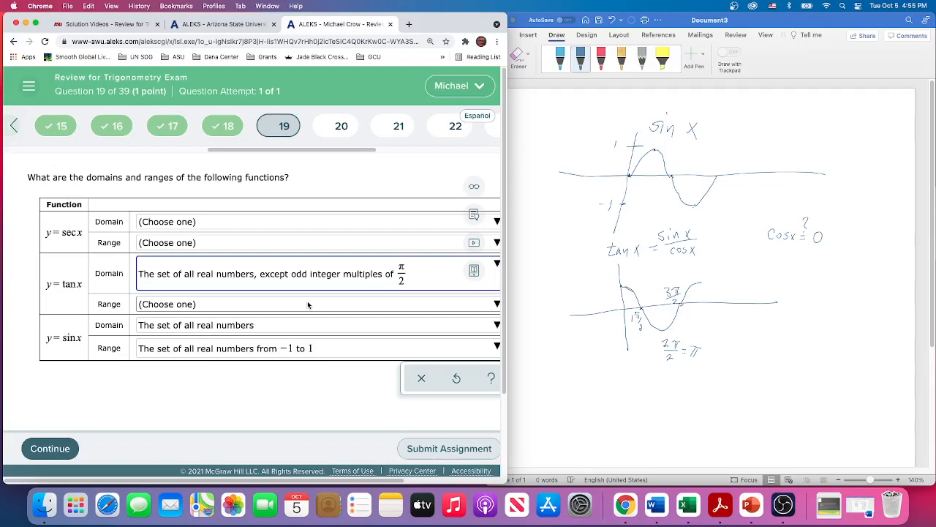
# - Open the tan x range choices, then dismiss them without selecting
pyautogui.click(314, 304)
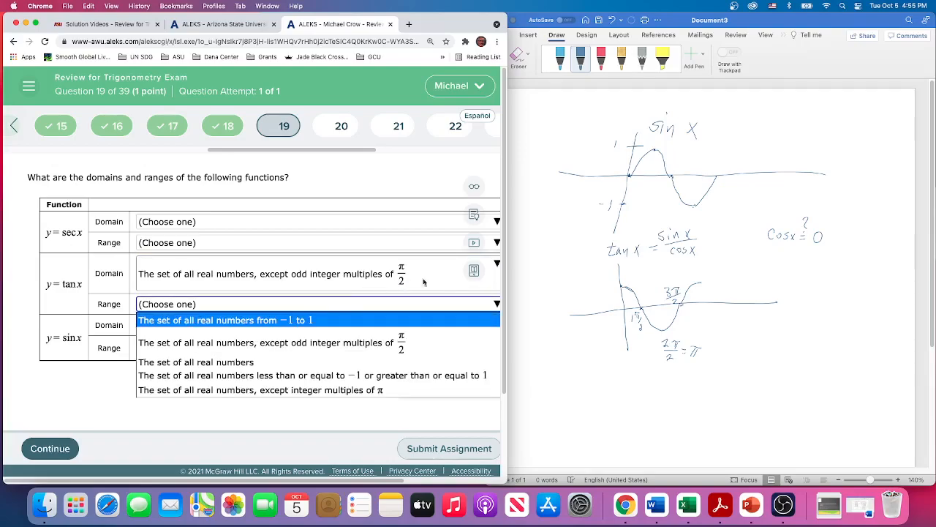
pyautogui.click(224, 320)
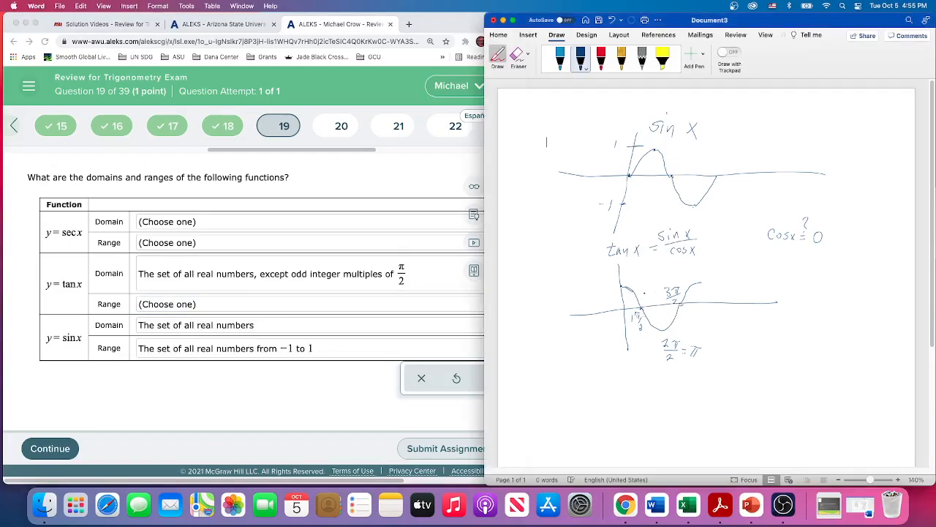
# - Use red ink for the dashed asymptotes, then dark ink for tangent branches
pyautogui.click(602, 58)
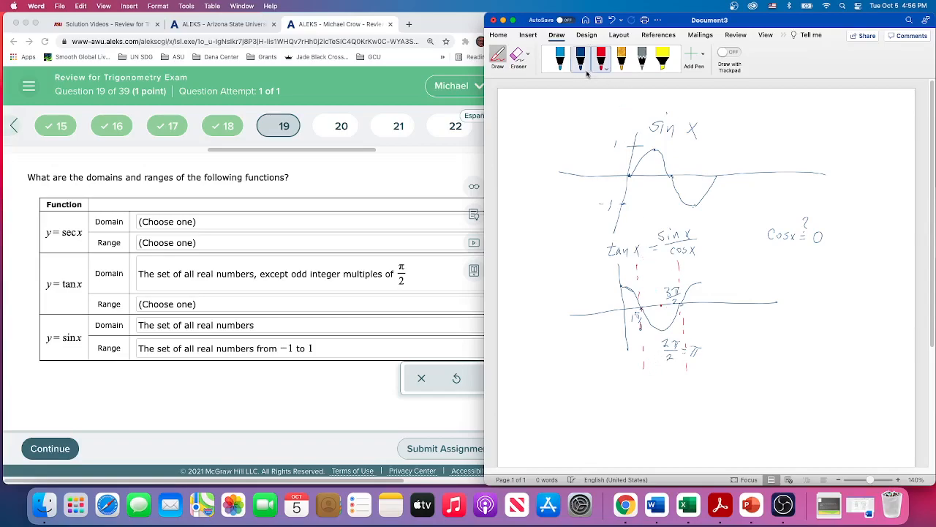
pyautogui.click(580, 58)
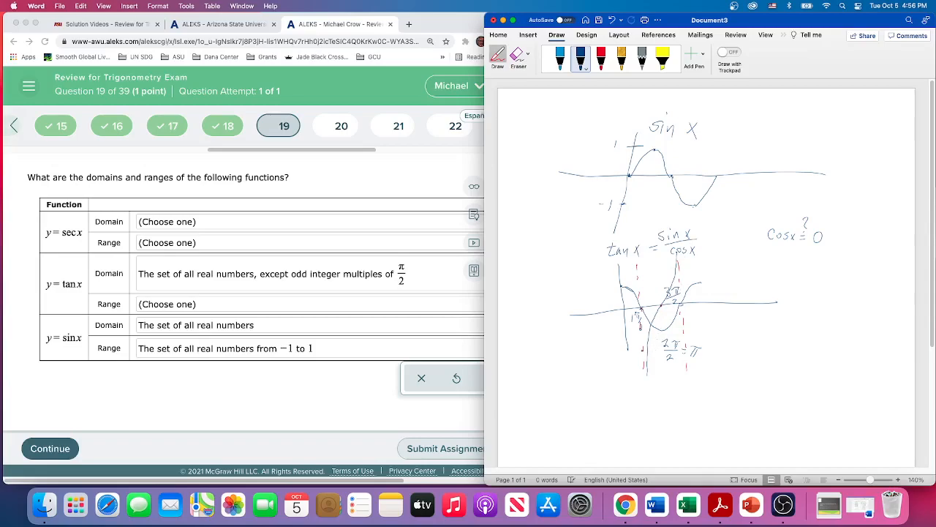
pyautogui.moveTo(312, 373)
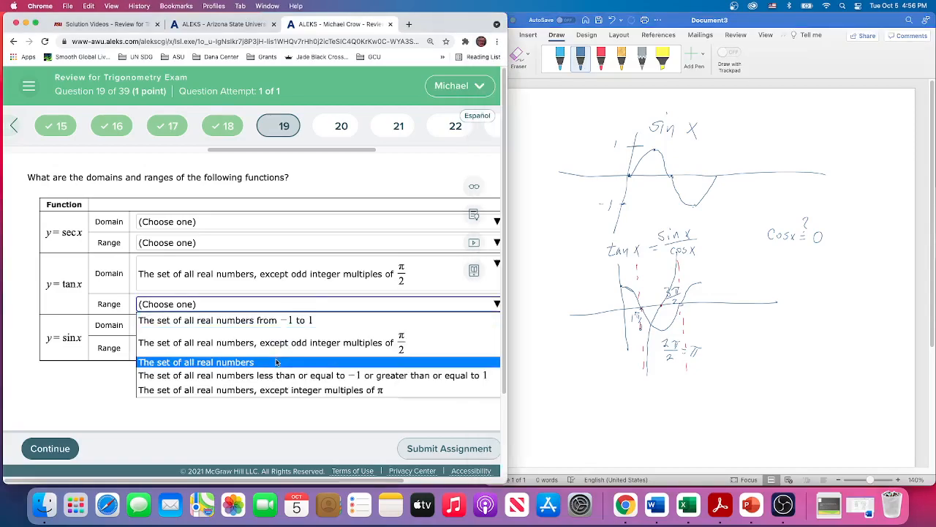
# - Choose 'The set of all real numbers' as the tan x range
pyautogui.click(196, 361)
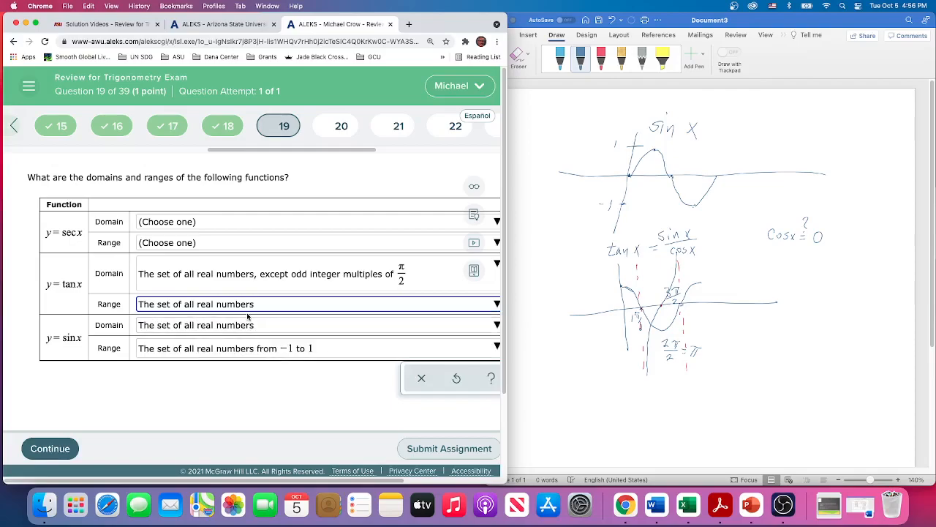
pyautogui.moveTo(543, 397)
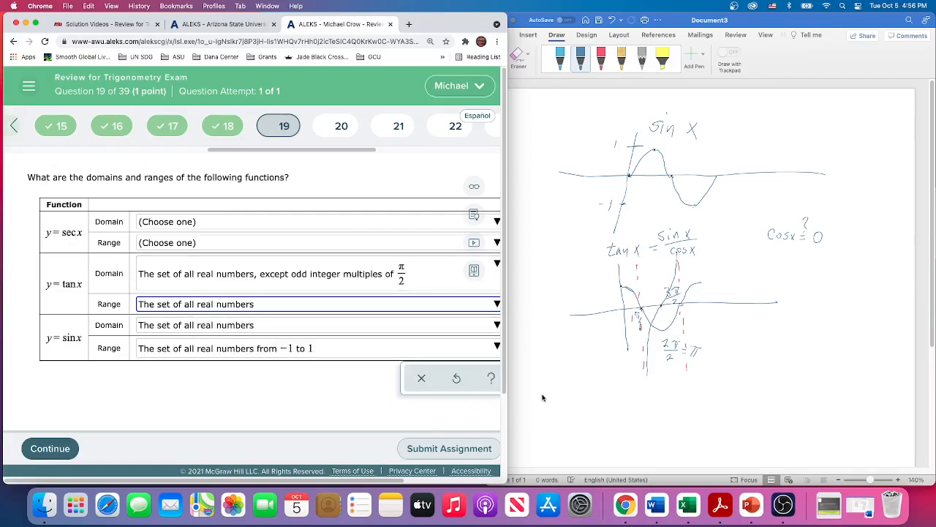
pyautogui.moveTo(557, 398)
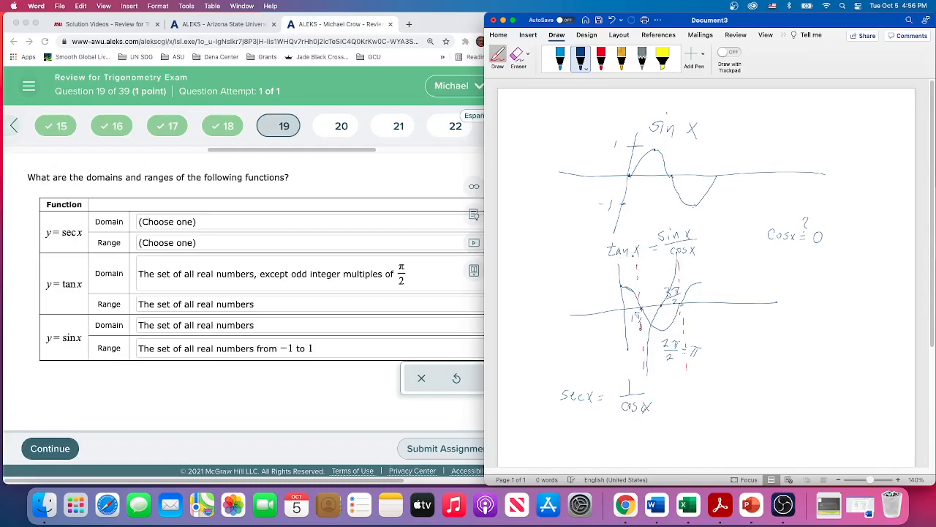
# - Circle the cos x denominator under sec x = 1/cos x
pyautogui.moveTo(666, 253); pyautogui.dragTo(706, 252)
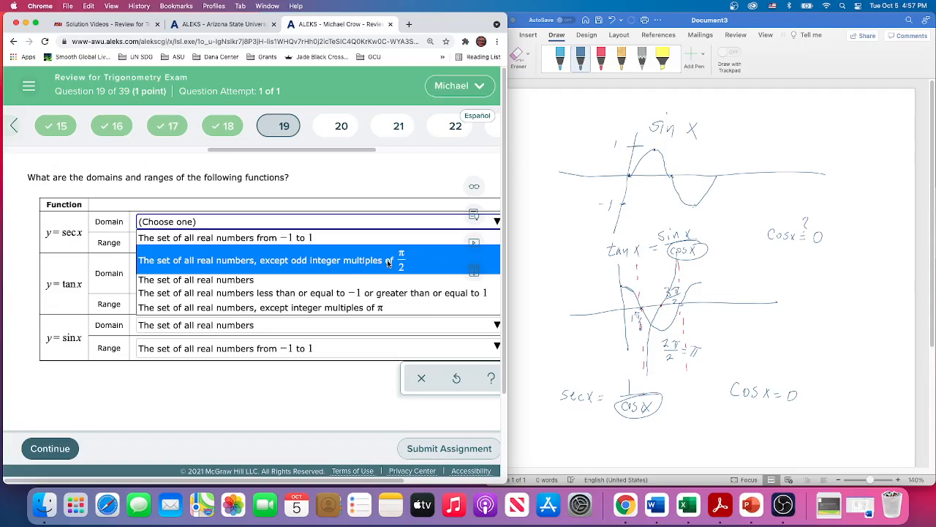
# - Choose 'all real numbers, except odd integer multiples of π/2' for sec x domain
pyautogui.click(260, 260)
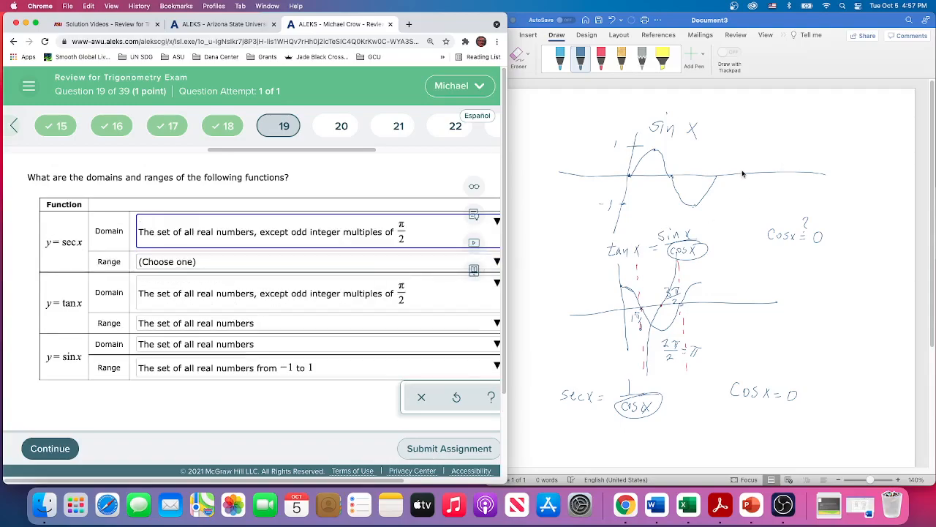
pyautogui.moveTo(677, 183)
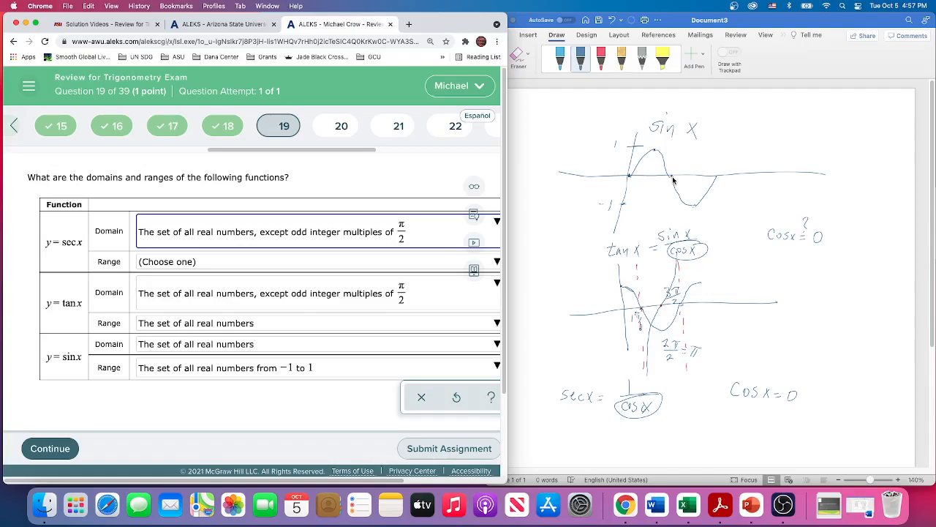
pyautogui.moveTo(660, 172)
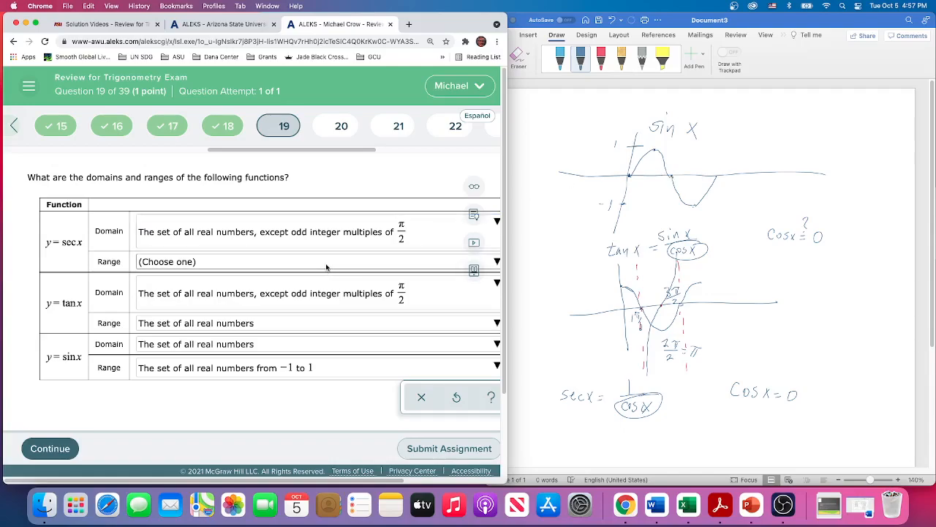
pyautogui.moveTo(338, 490)
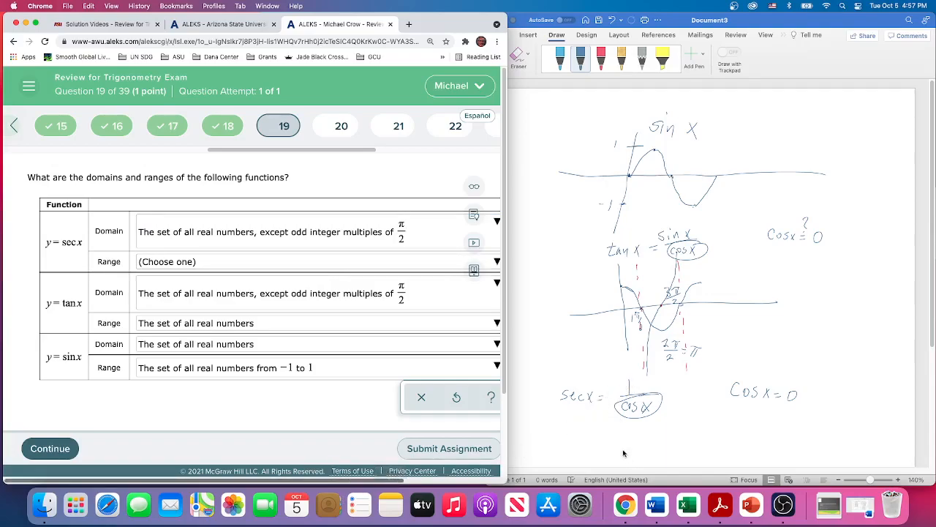
pyautogui.moveTo(605, 447)
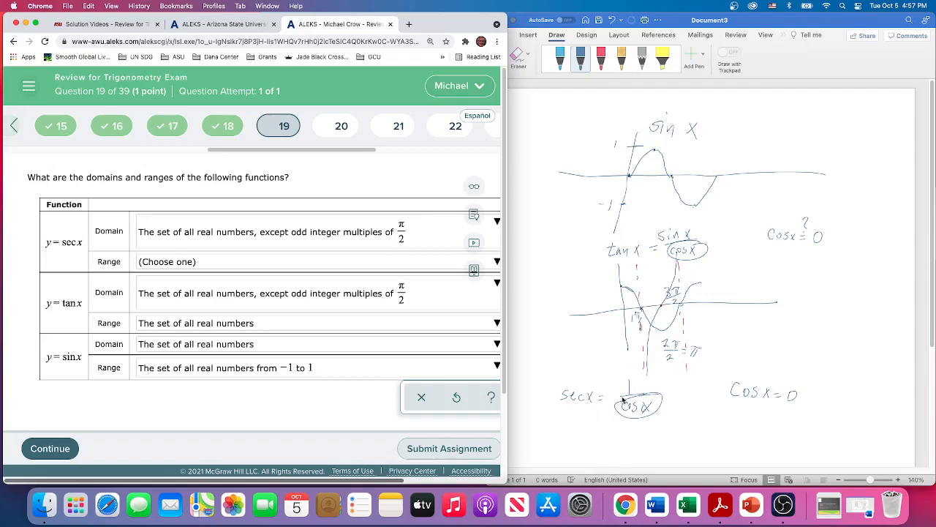
pyautogui.moveTo(580, 296)
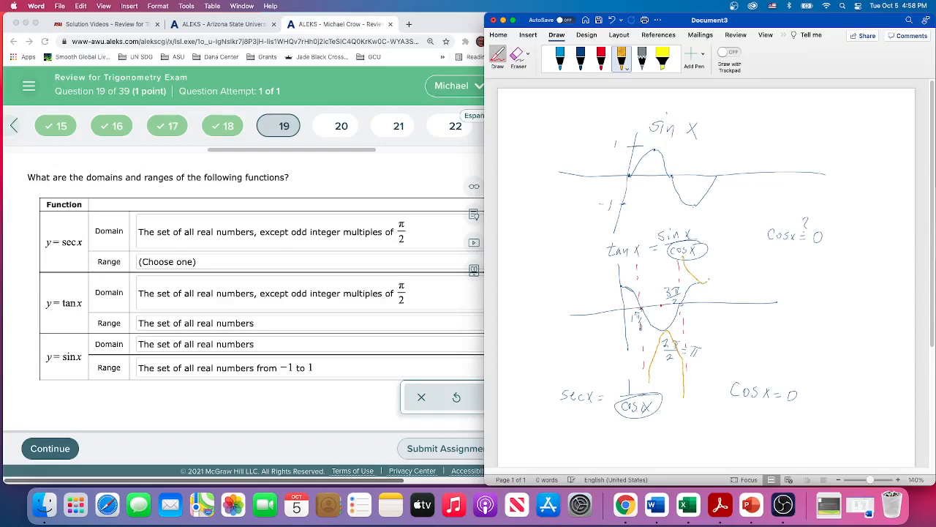
# - Sketch orange secant branches over the cosine curve and label them ≥ 1 and ≤ −1
pyautogui.moveTo(692, 285); pyautogui.dragTo(724, 241)
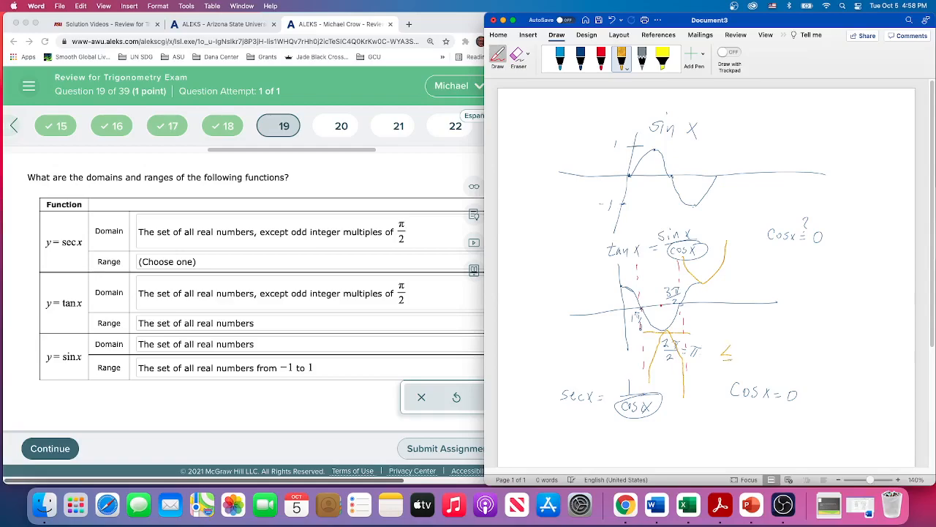
pyautogui.moveTo(732, 351); pyautogui.dragTo(753, 351)
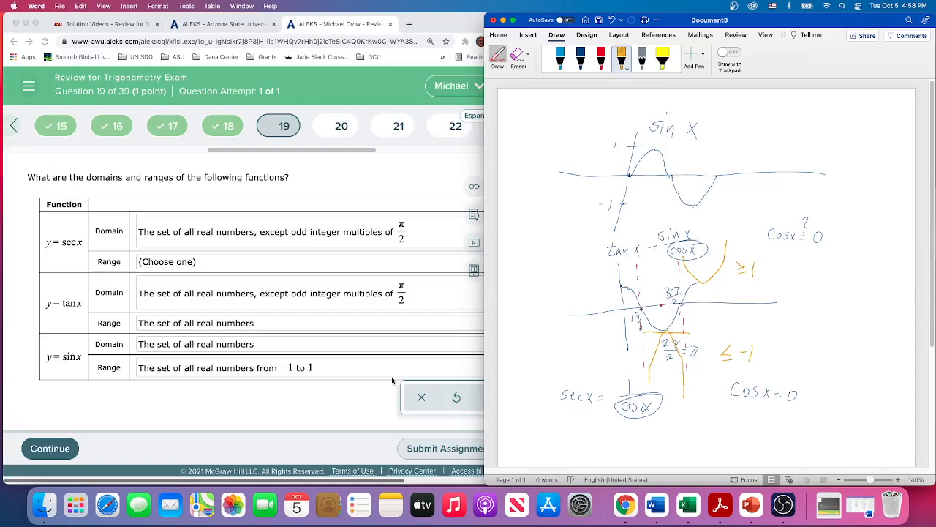
pyautogui.moveTo(334, 338)
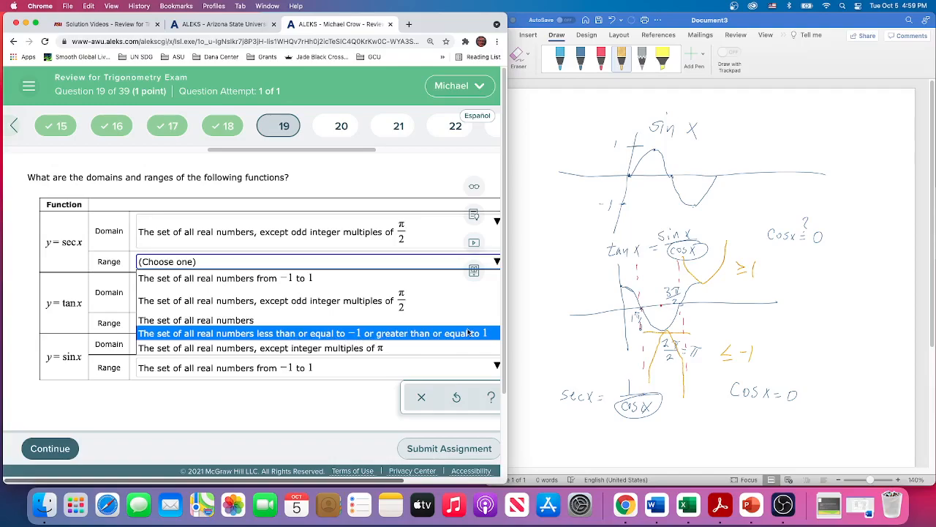
# - Choose 'all real numbers ≤ −1 or ≥ 1' as the sec x range
pyautogui.click(318, 333)
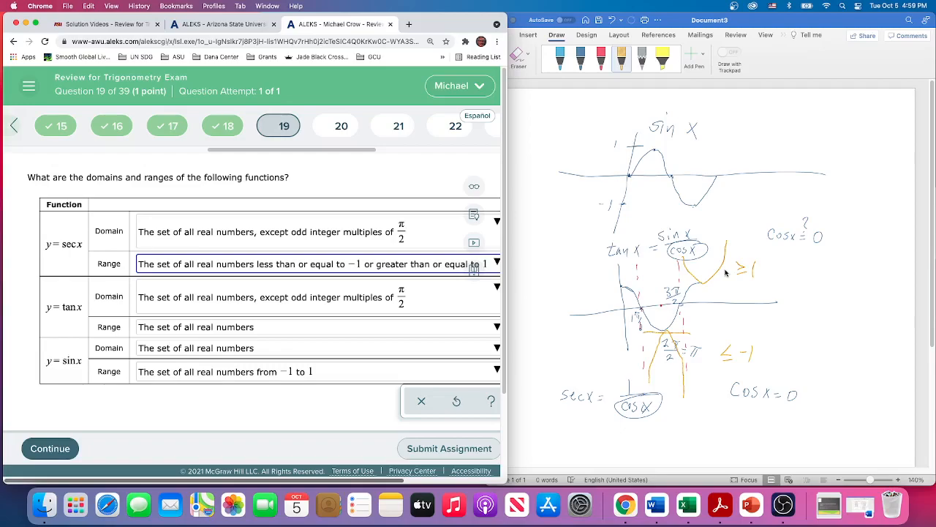
pyautogui.moveTo(215, 435)
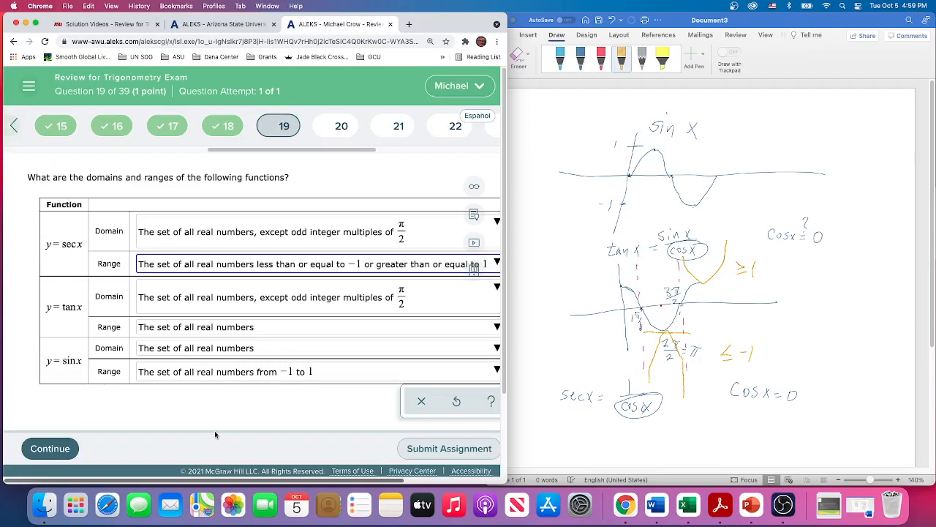